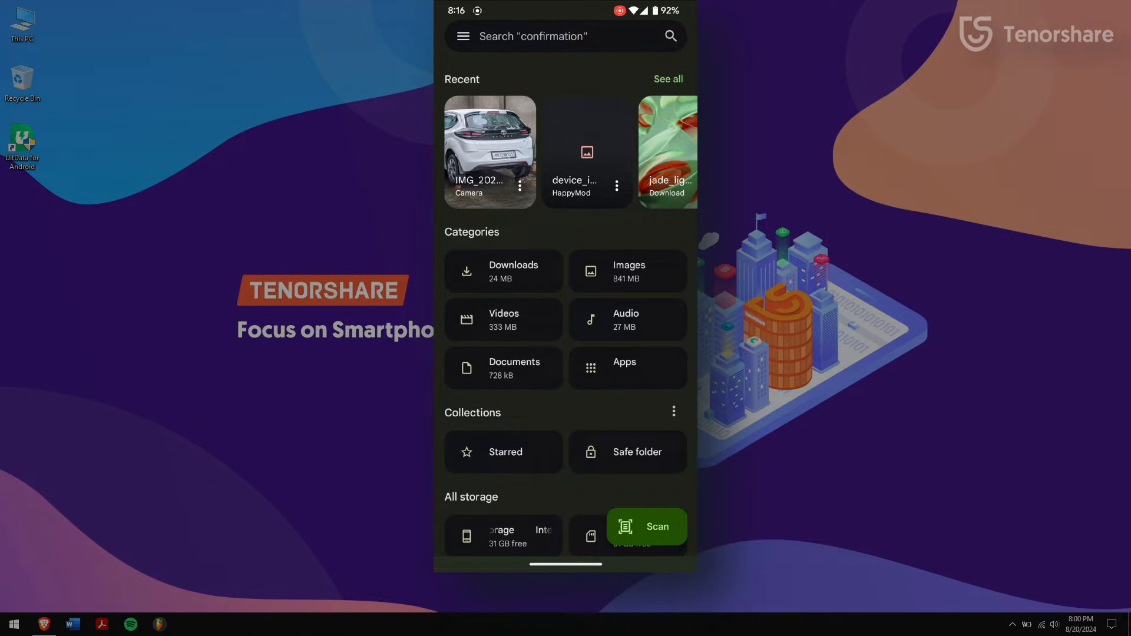
- Restore the three trashed image, audio and screenshot files from the Files by Google Trash
click(465, 36)
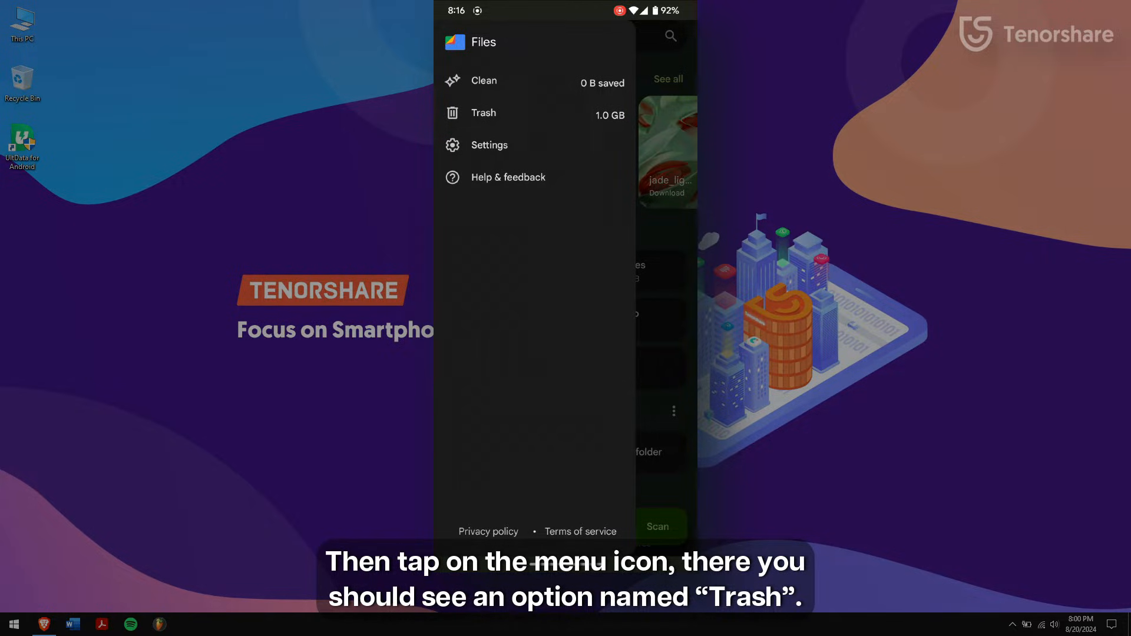
click(483, 113)
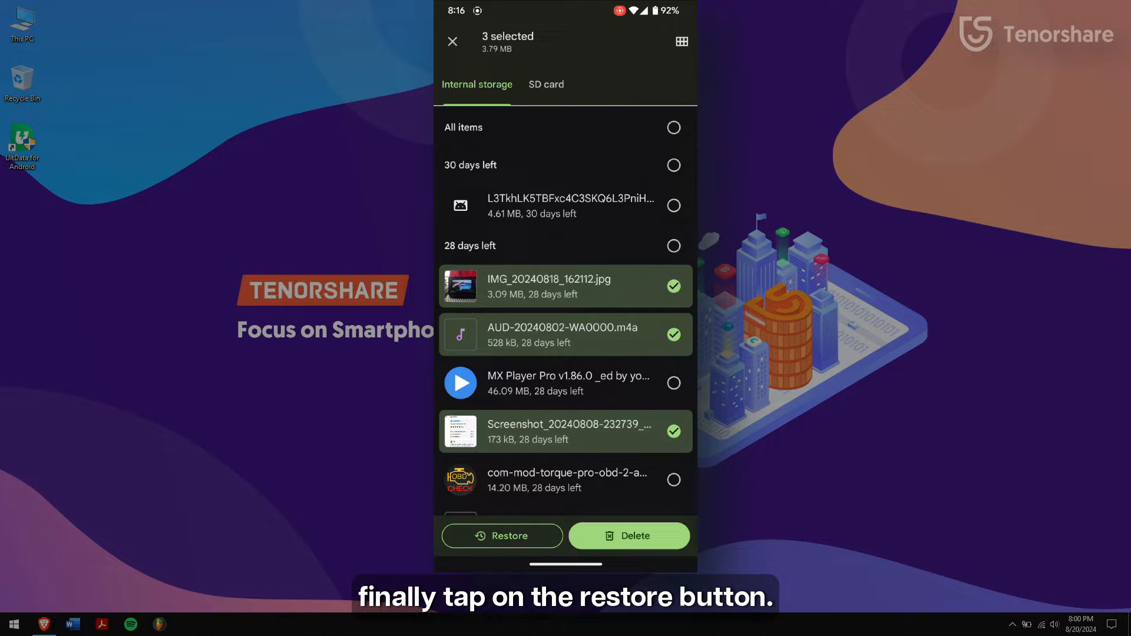
click(502, 535)
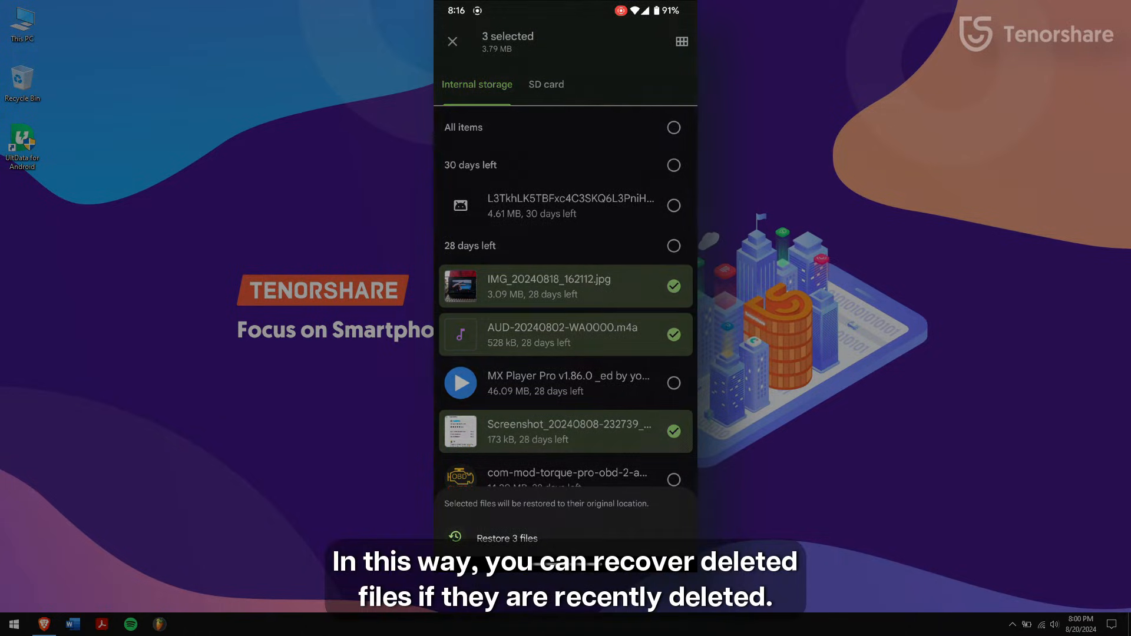
click(507, 537)
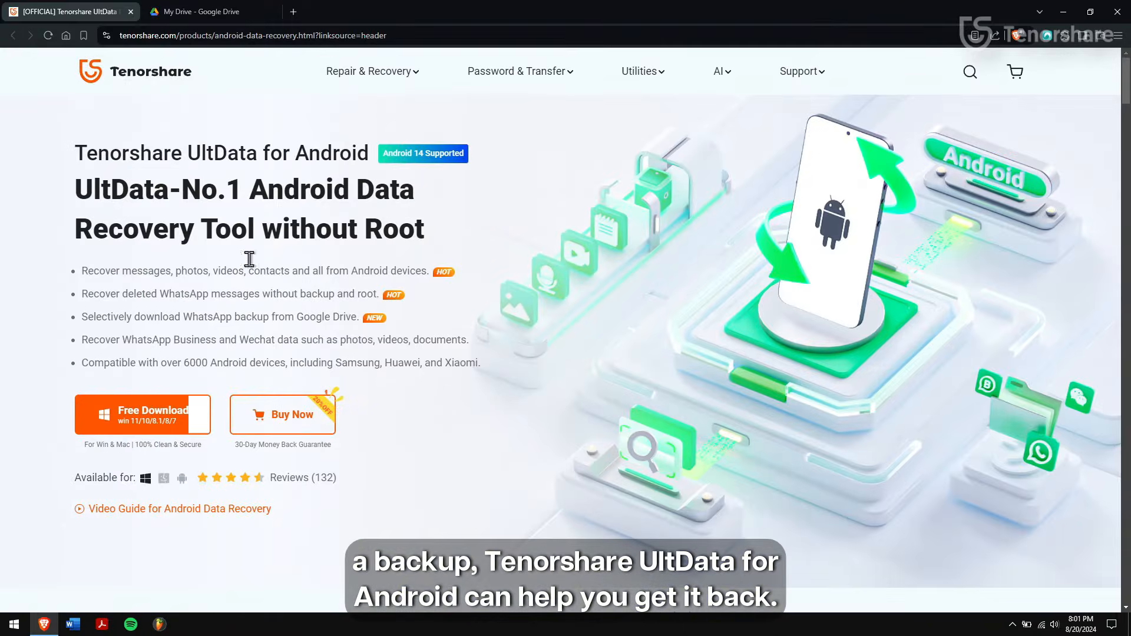
- Scroll through the UltData for Android product page, then minimize Brave to the desktop
scroll(down, 3)
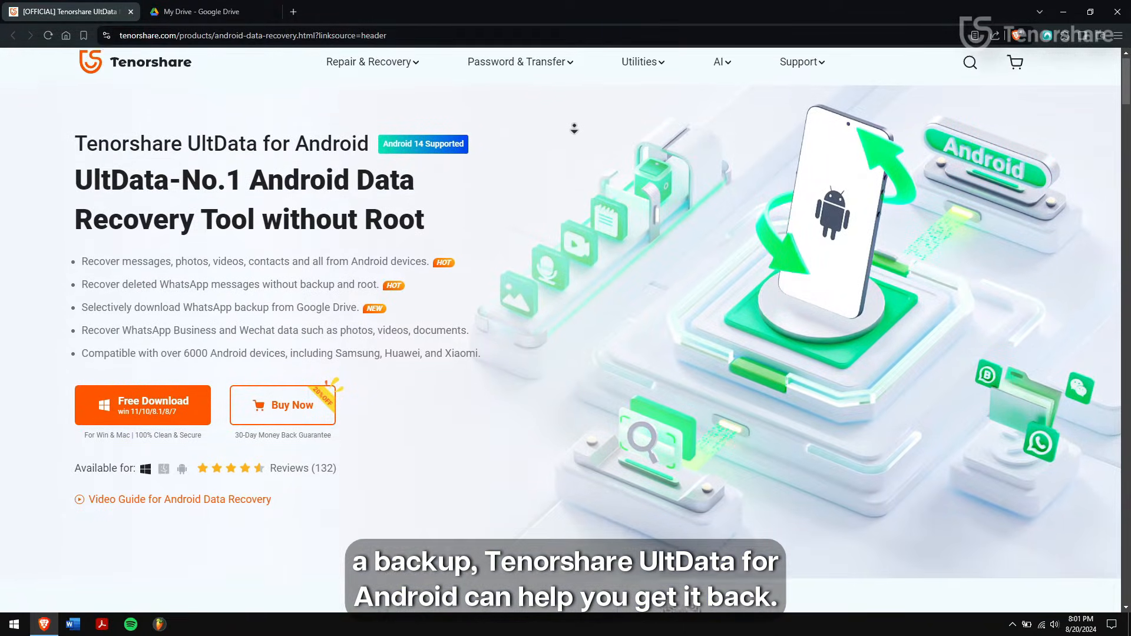
scroll(down, 3)
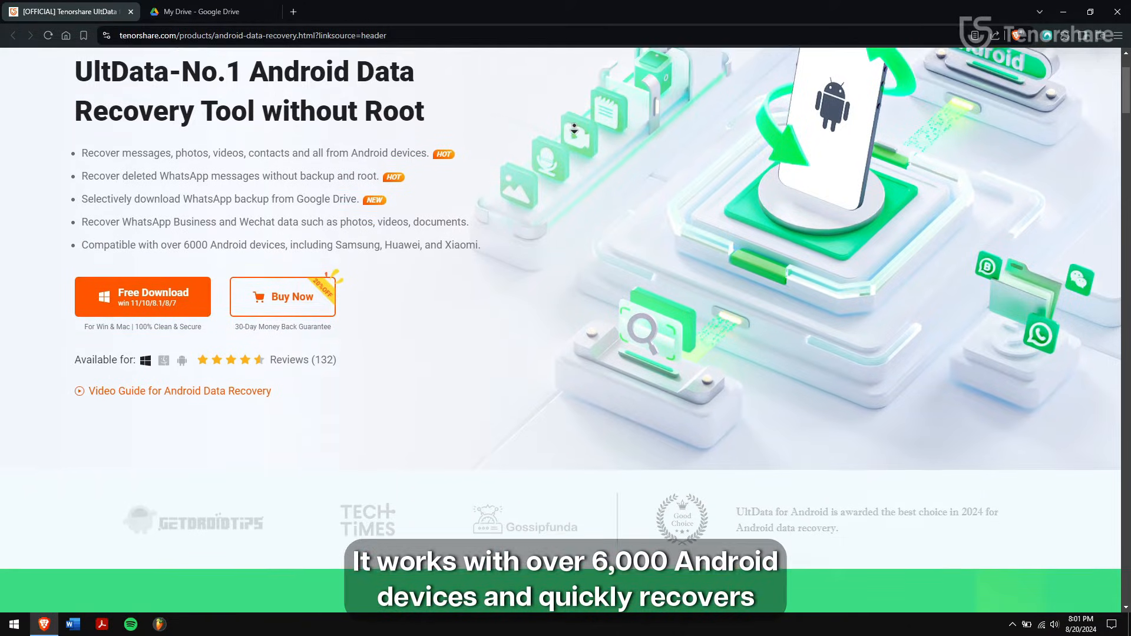
scroll(down, 3)
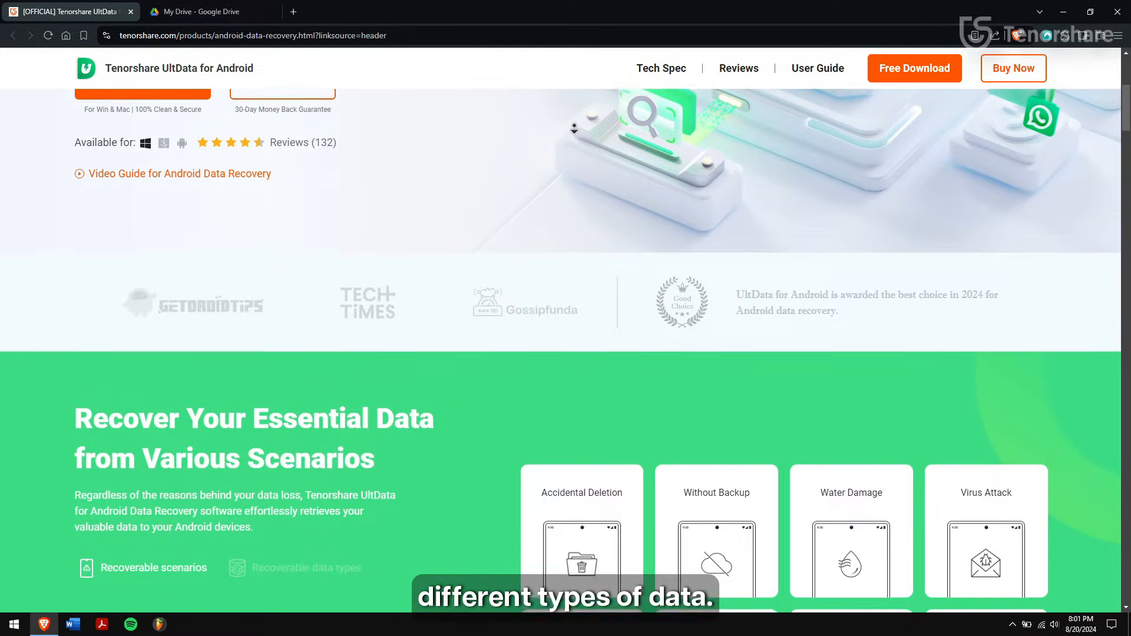
scroll(down, 3)
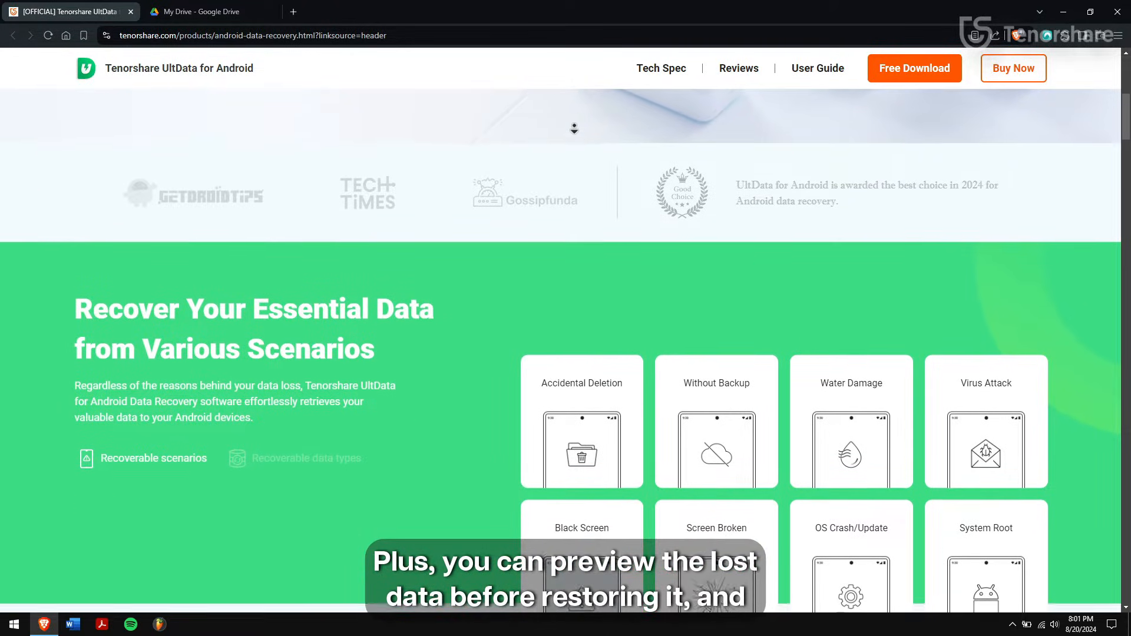
scroll(down, 3)
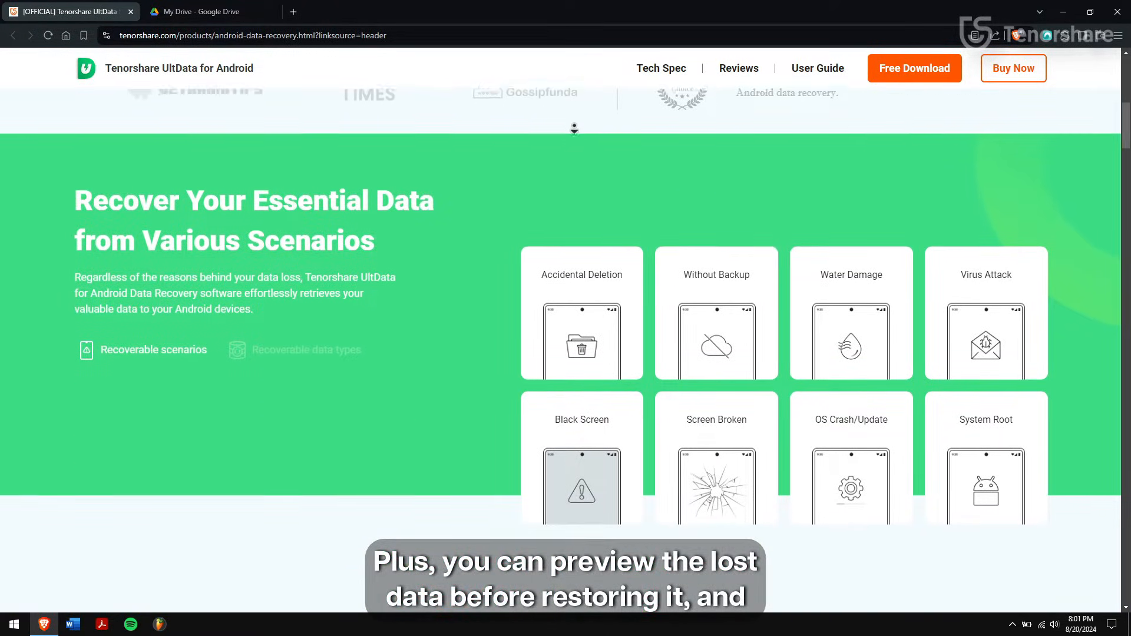
scroll(down, 3)
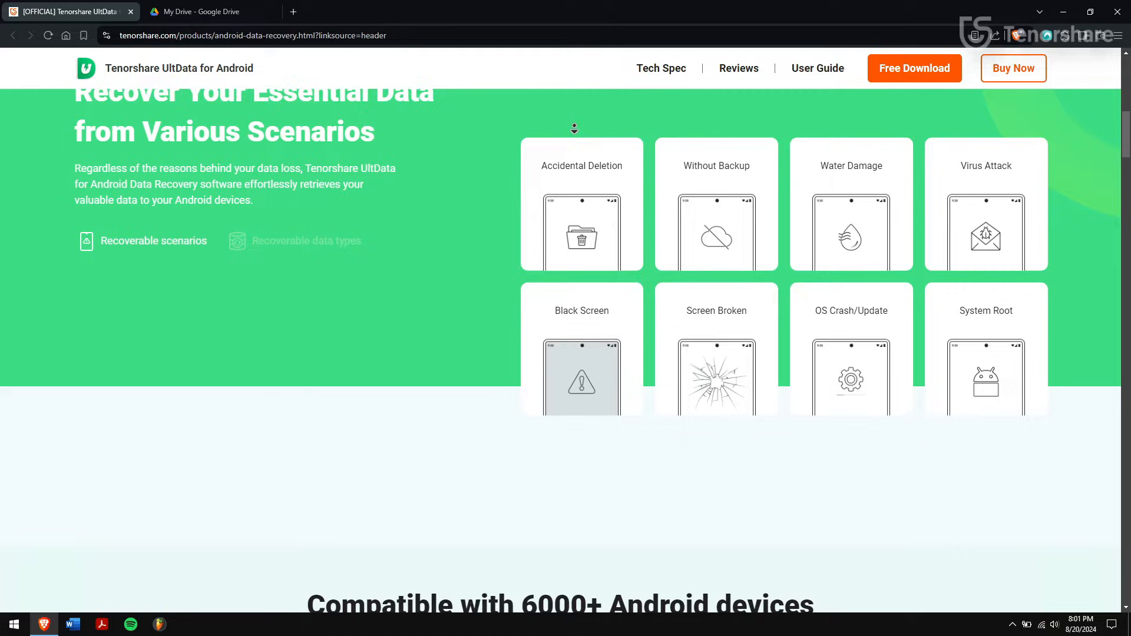
scroll(down, 3)
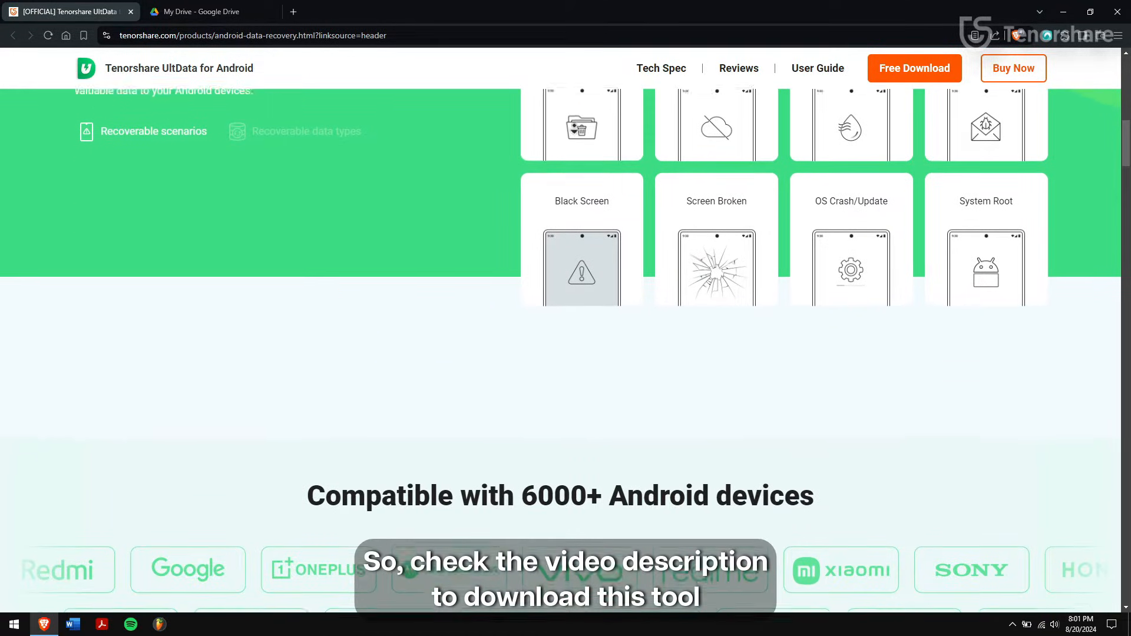
scroll(down, 3)
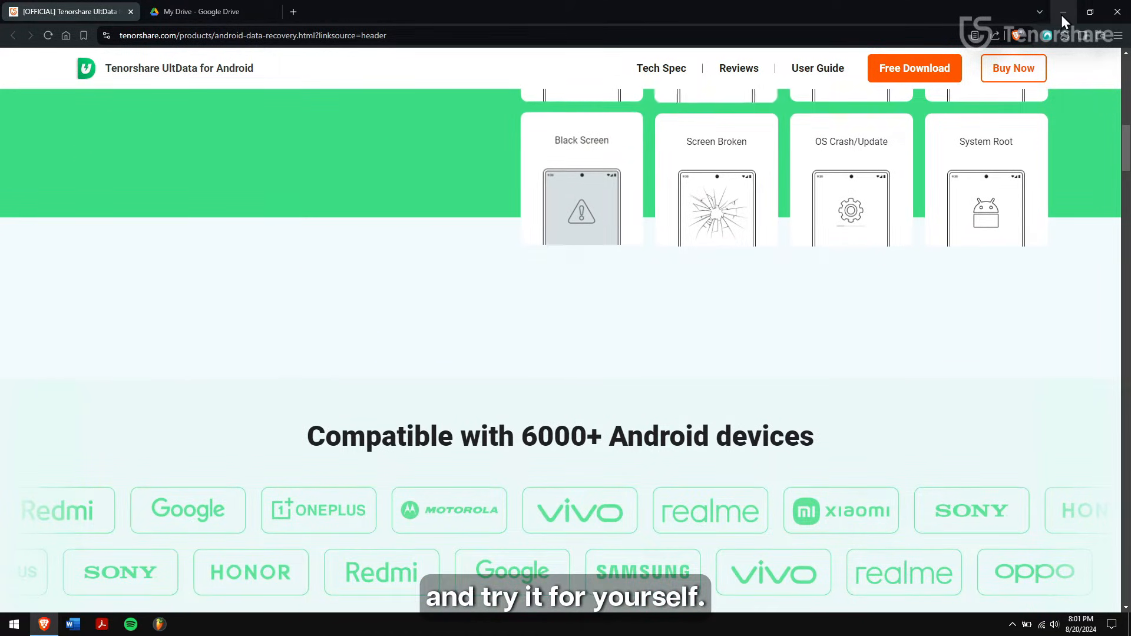
click(1066, 10)
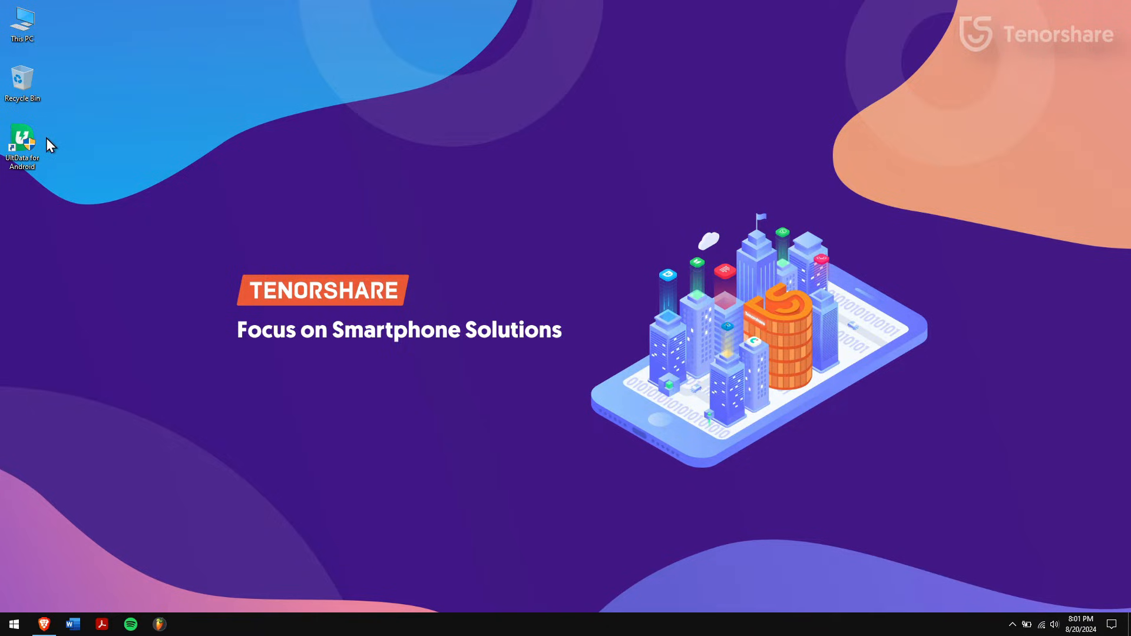
- Launch UltData for Android from the desktop and choose Android Data Recovery
double_click(23, 139)
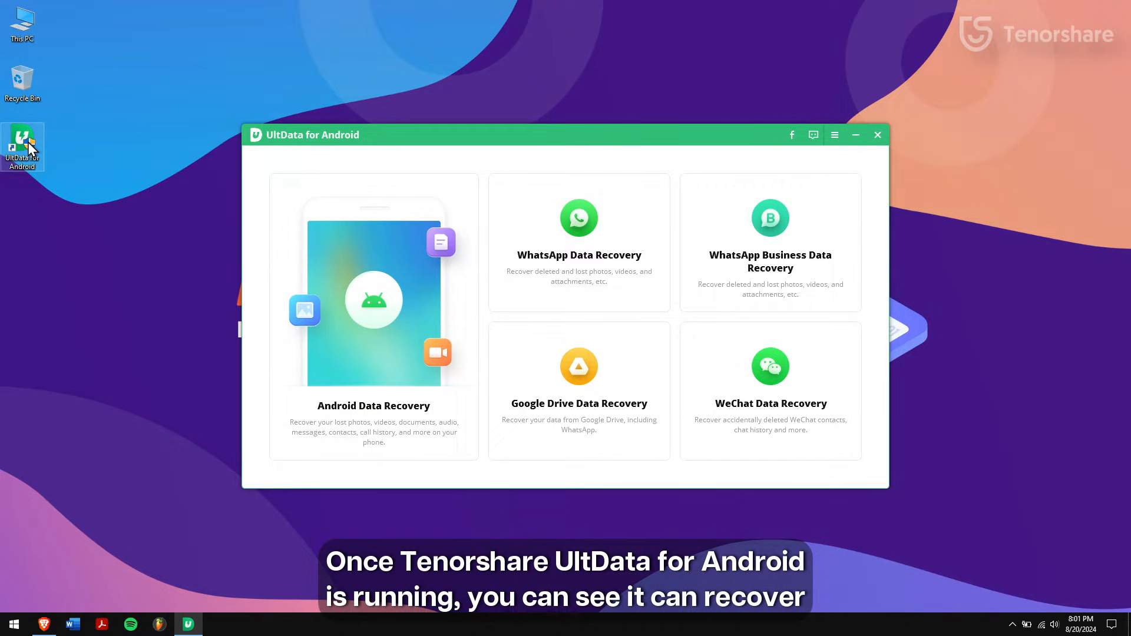
mouse_move(559, 217)
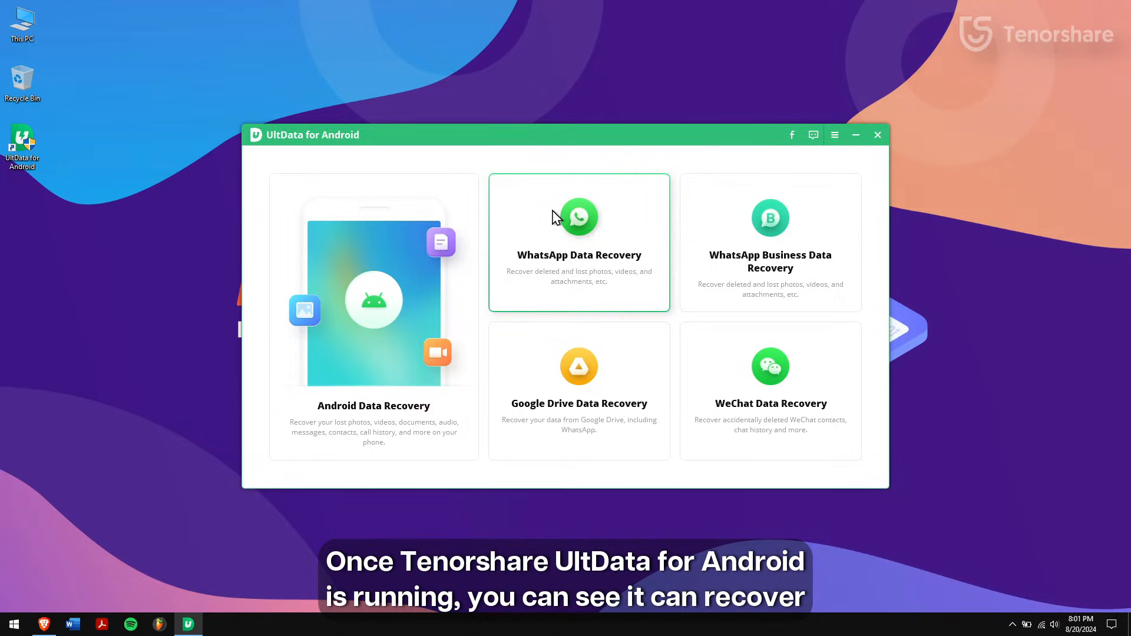
mouse_move(690, 428)
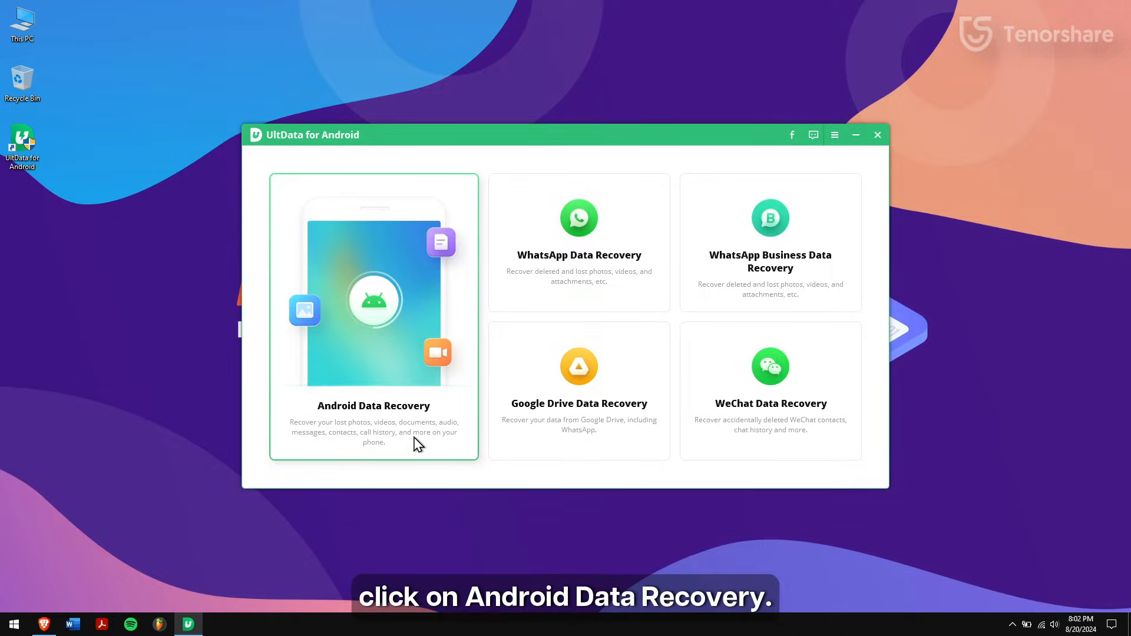
click(374, 317)
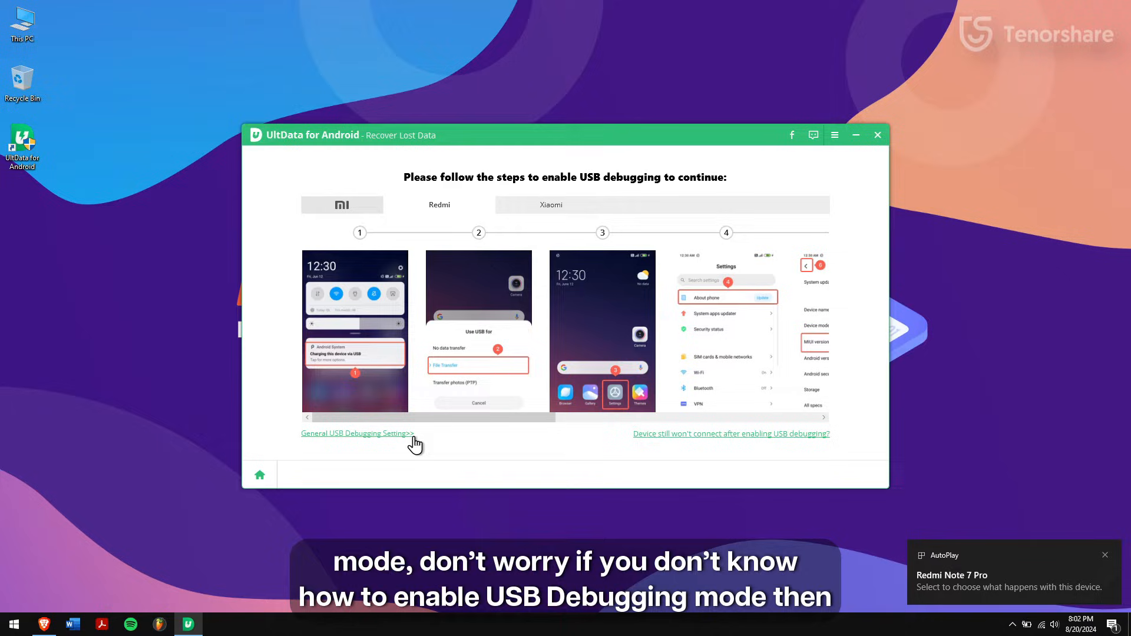
mouse_move(665, 335)
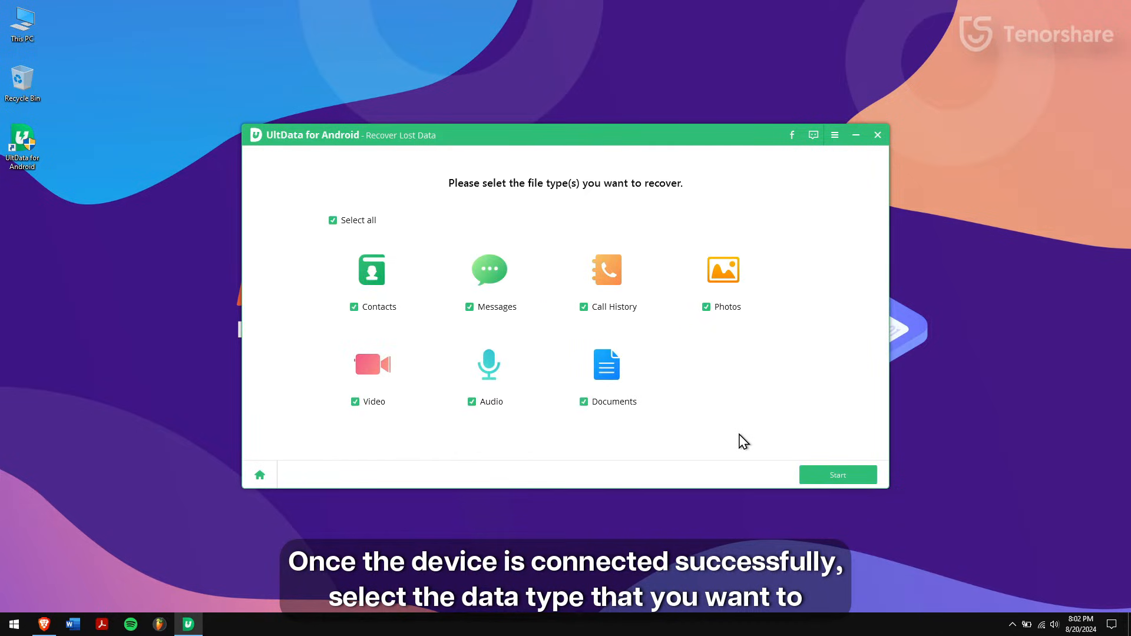
mouse_move(403, 346)
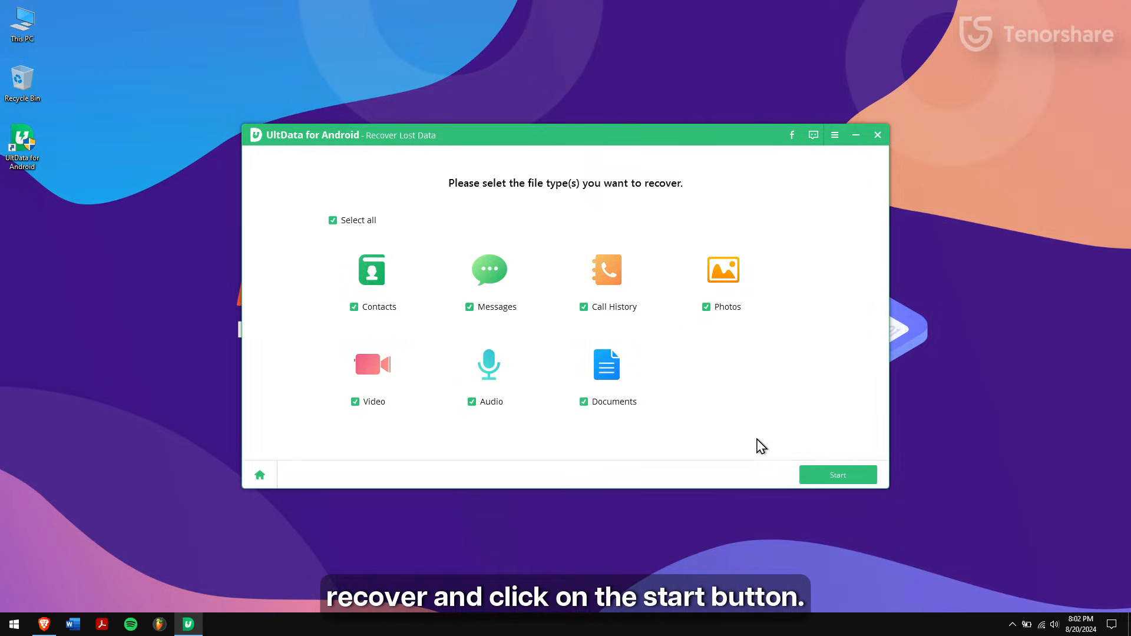
- Start scanning the connected Redmi Note 7 Pro for all file types
click(837, 475)
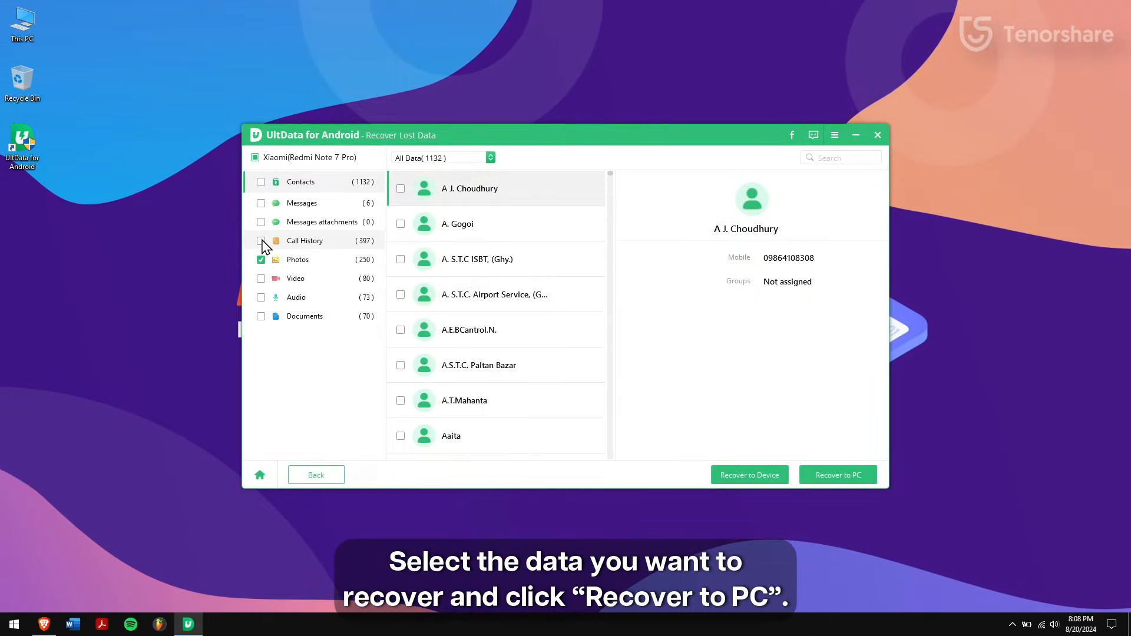
- Recover the checked Call History and Photos to a folder on the Desktop
click(262, 240)
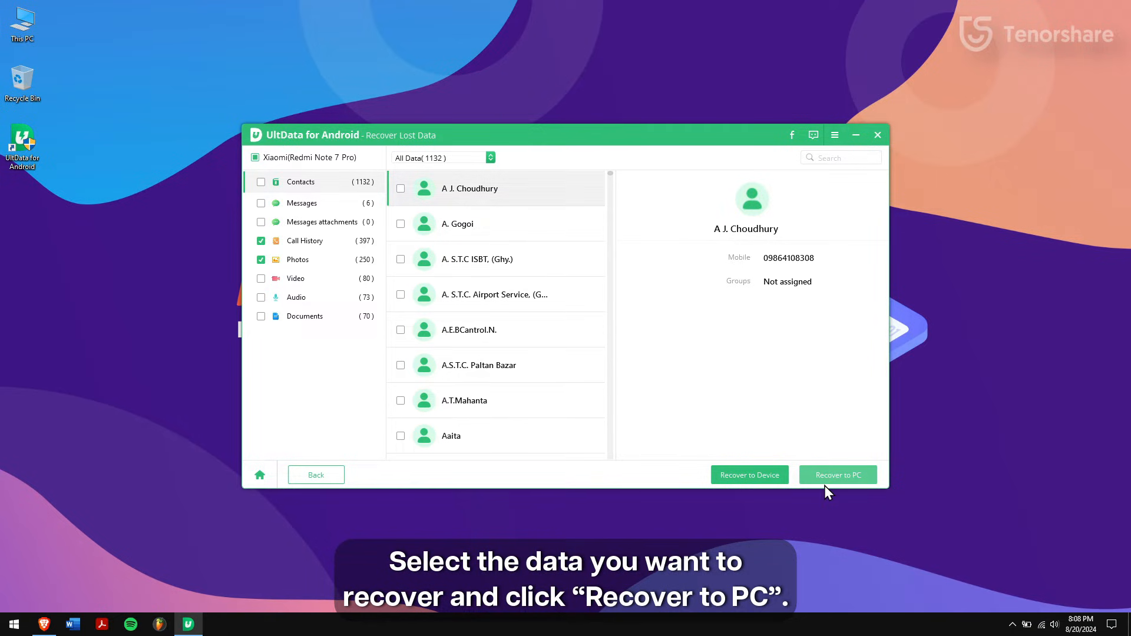
click(839, 475)
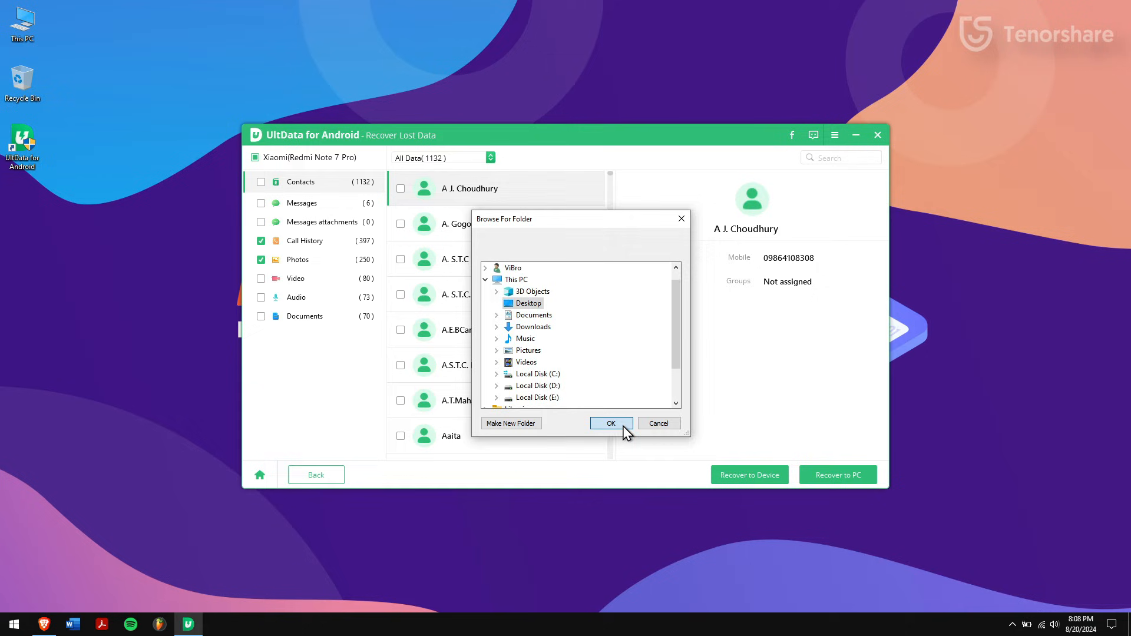
click(611, 423)
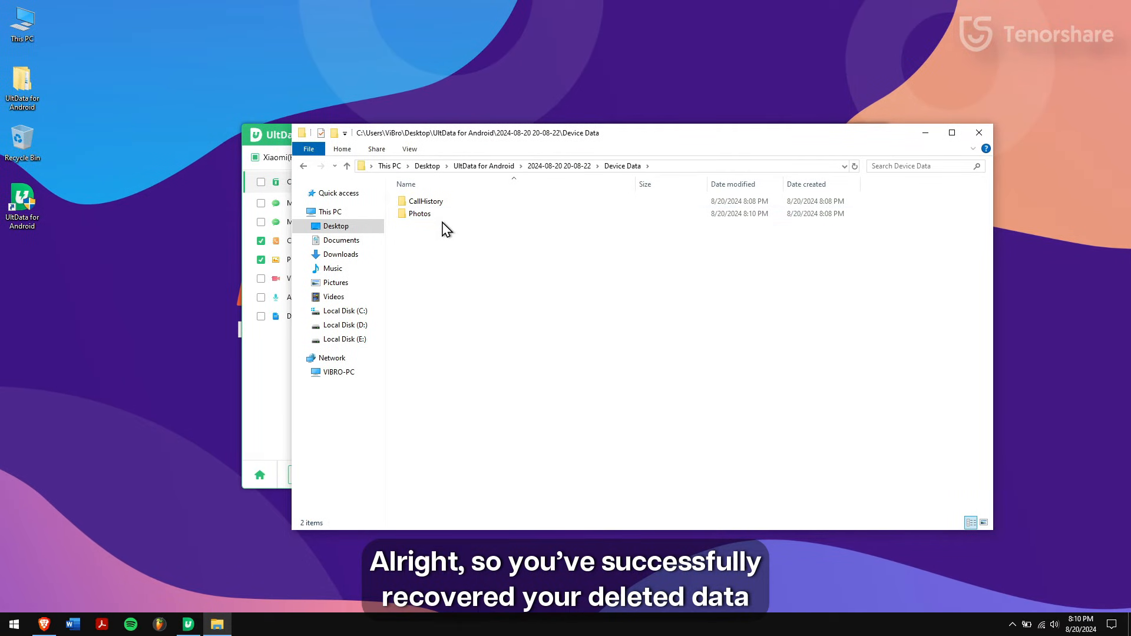
- View the recovered Photos folder, dismiss the success message and close UltData for Android
double_click(419, 213)
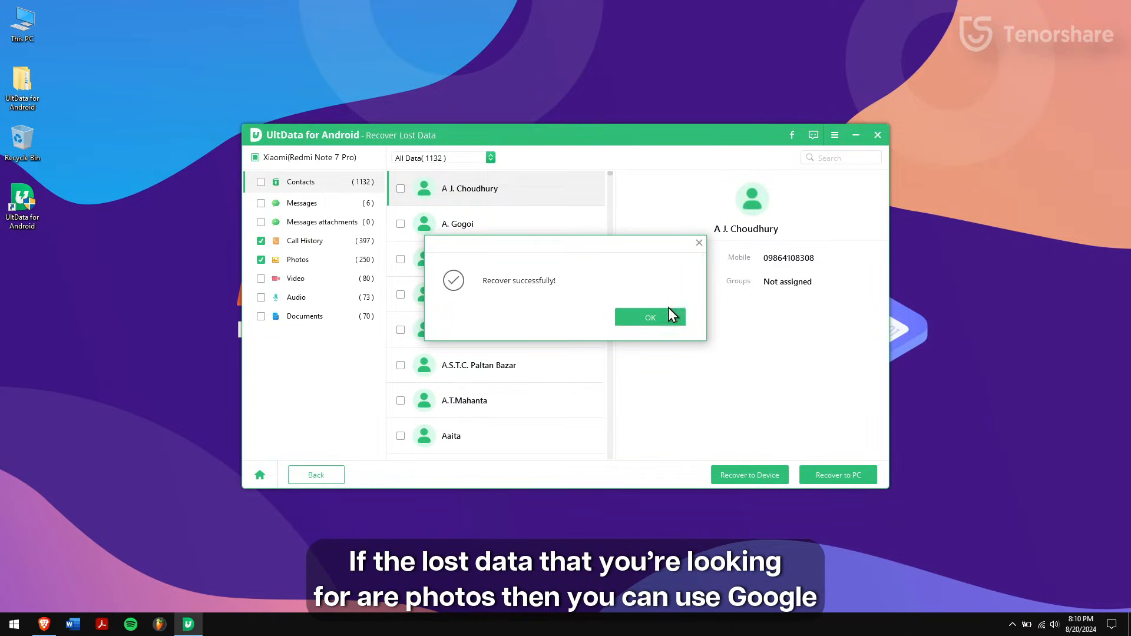
click(650, 317)
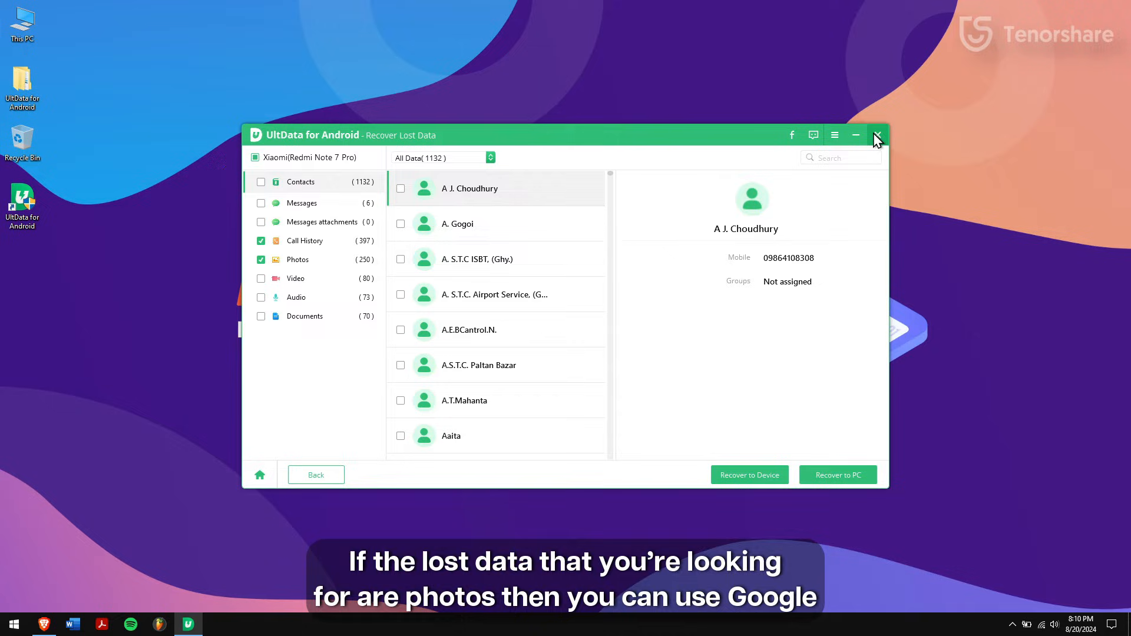
click(878, 134)
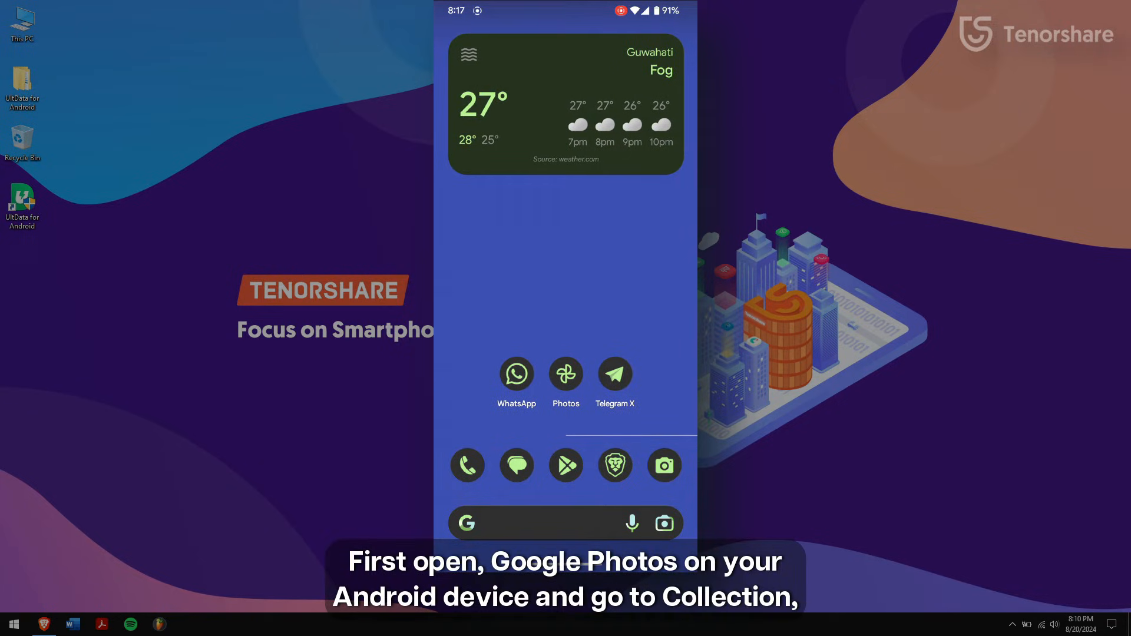
- Restore three deleted photos from the Google Photos Bin via Collections
click(566, 373)
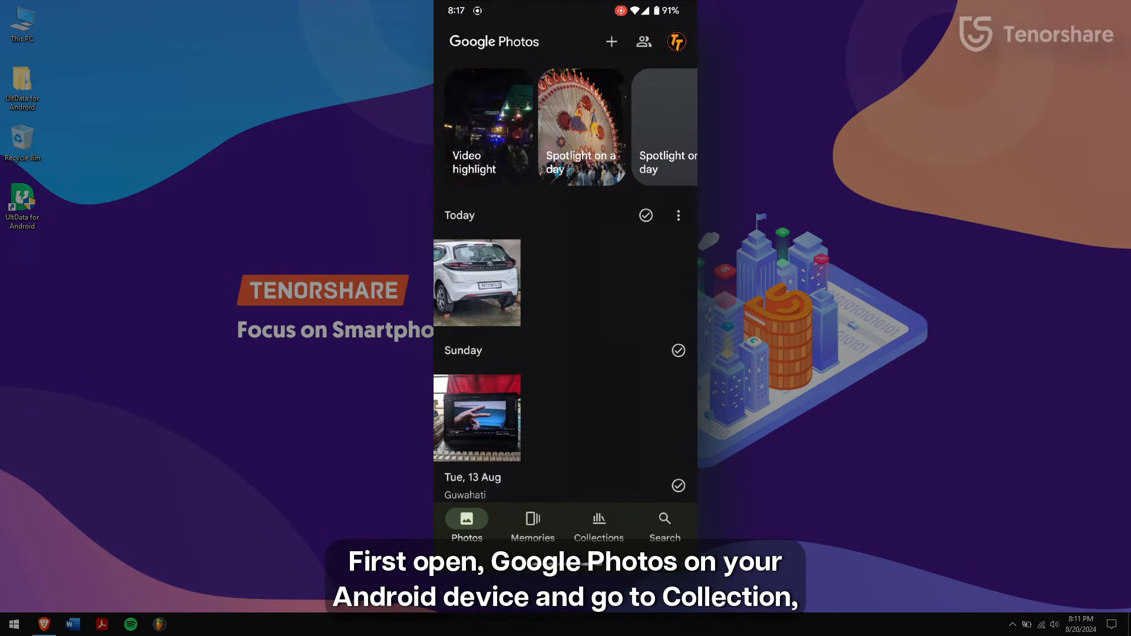
click(599, 525)
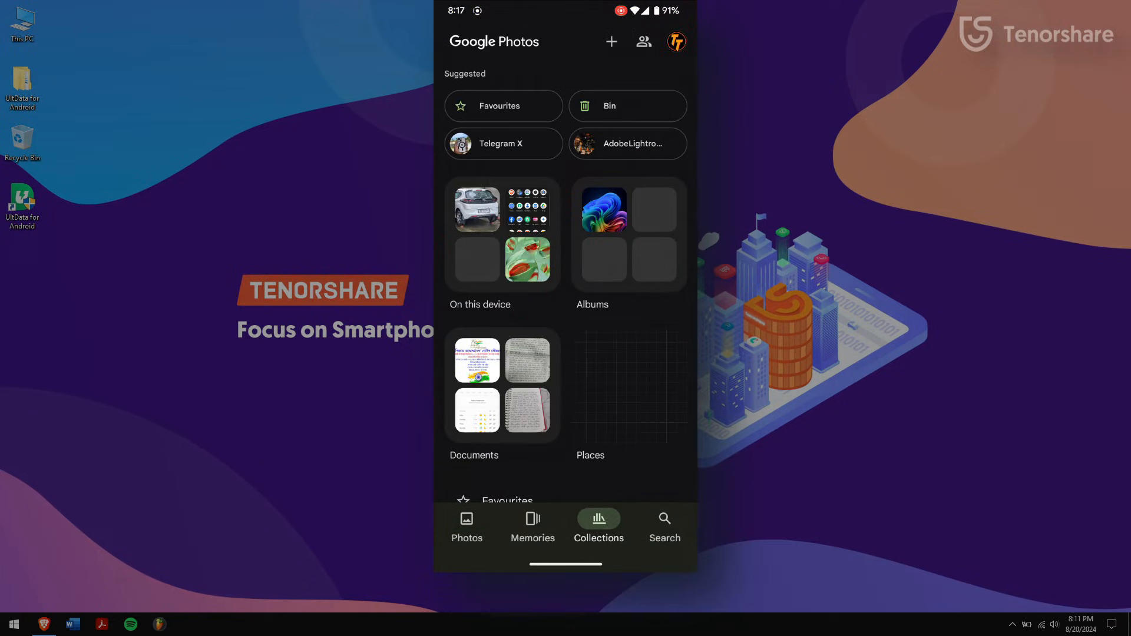
click(609, 107)
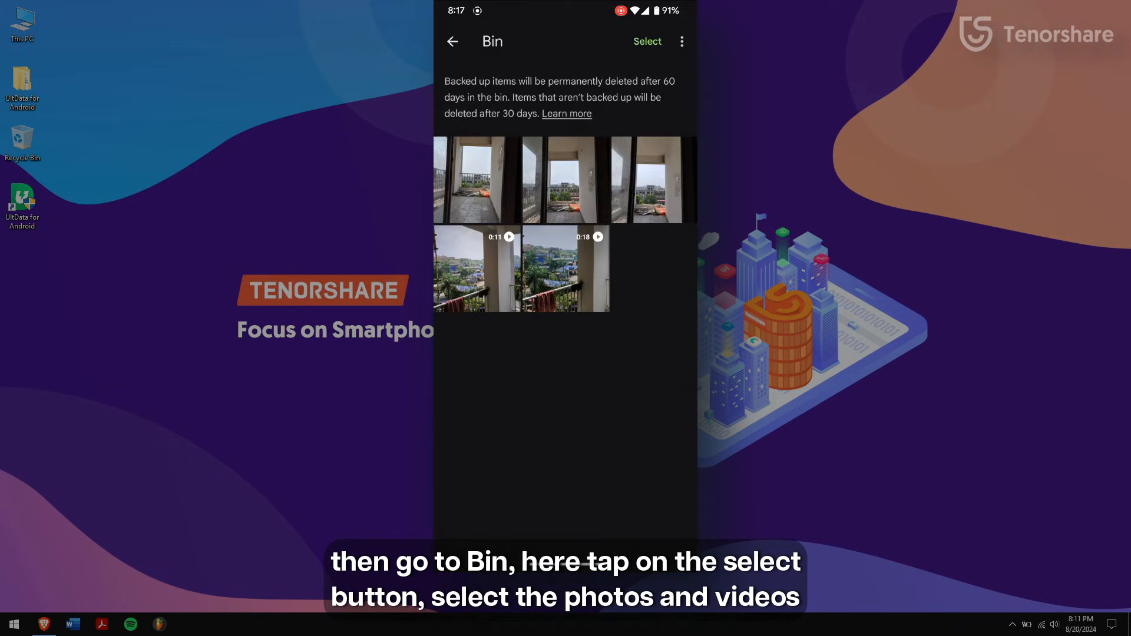
click(648, 42)
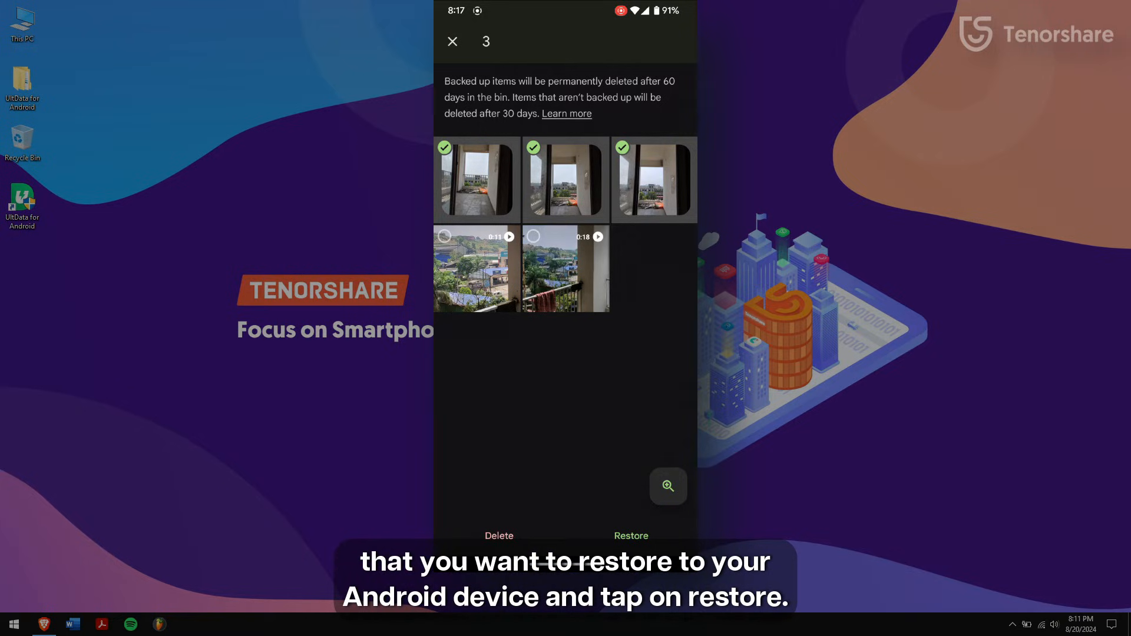
click(630, 535)
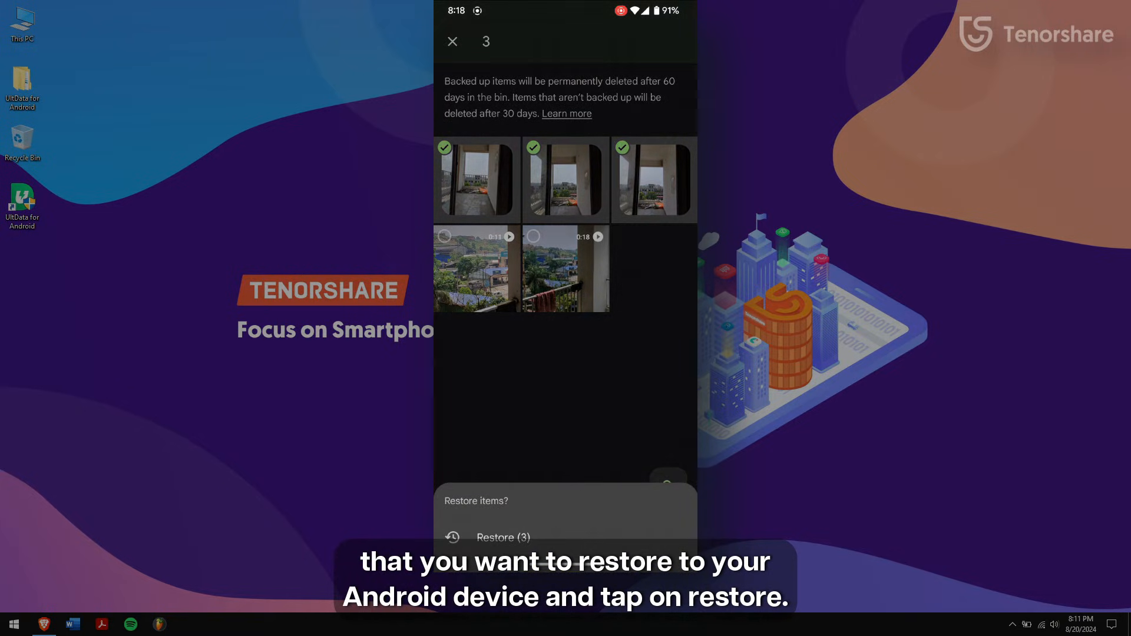
click(497, 538)
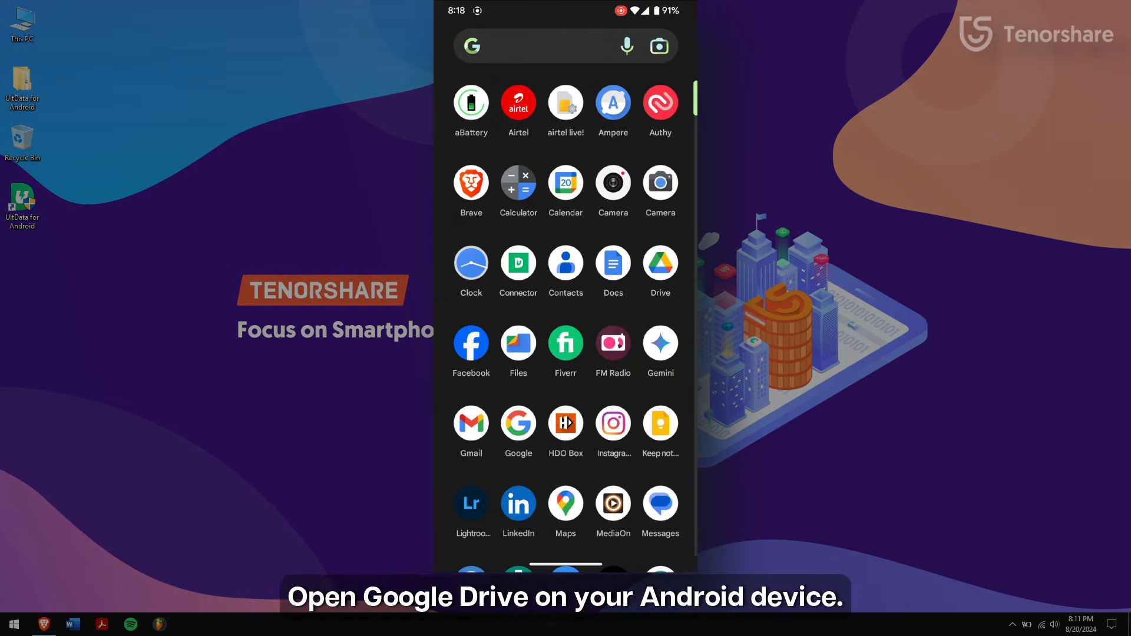
- Download InnoQor Demo.mp3 and Voice Demo 1, 2 and 3 from Drive's English VO Demos folder
click(660, 263)
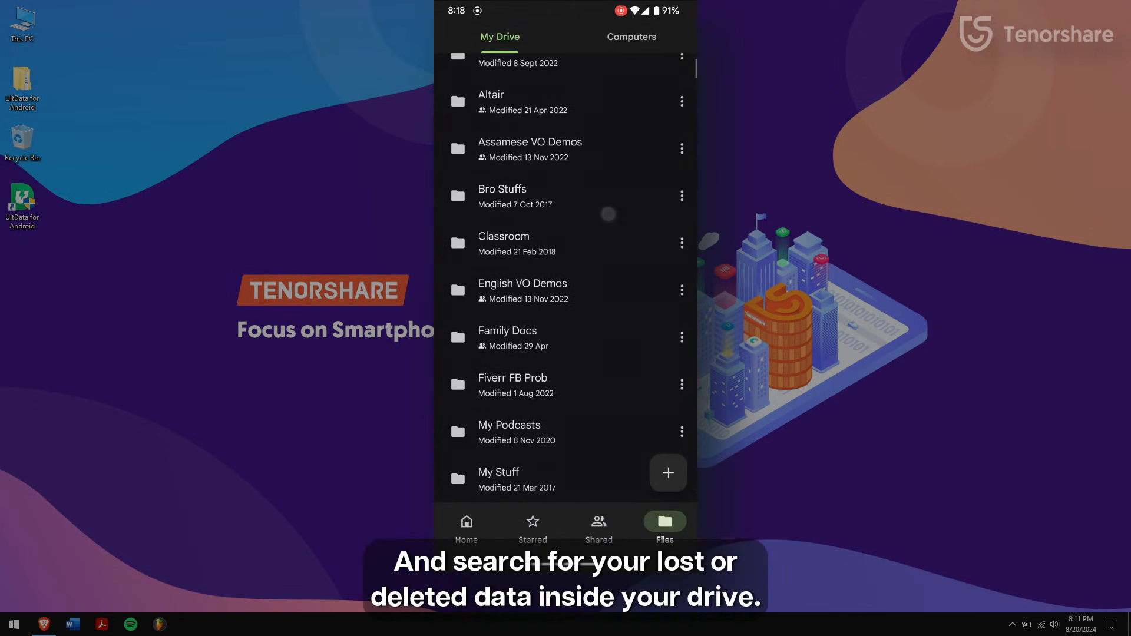
click(524, 291)
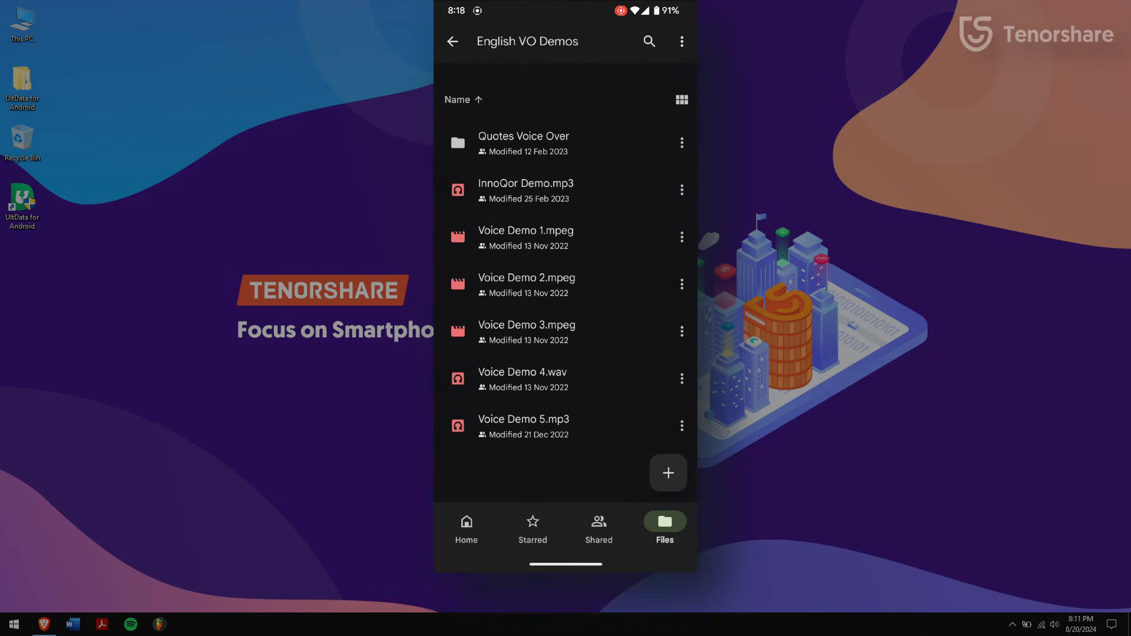
click(618, 196)
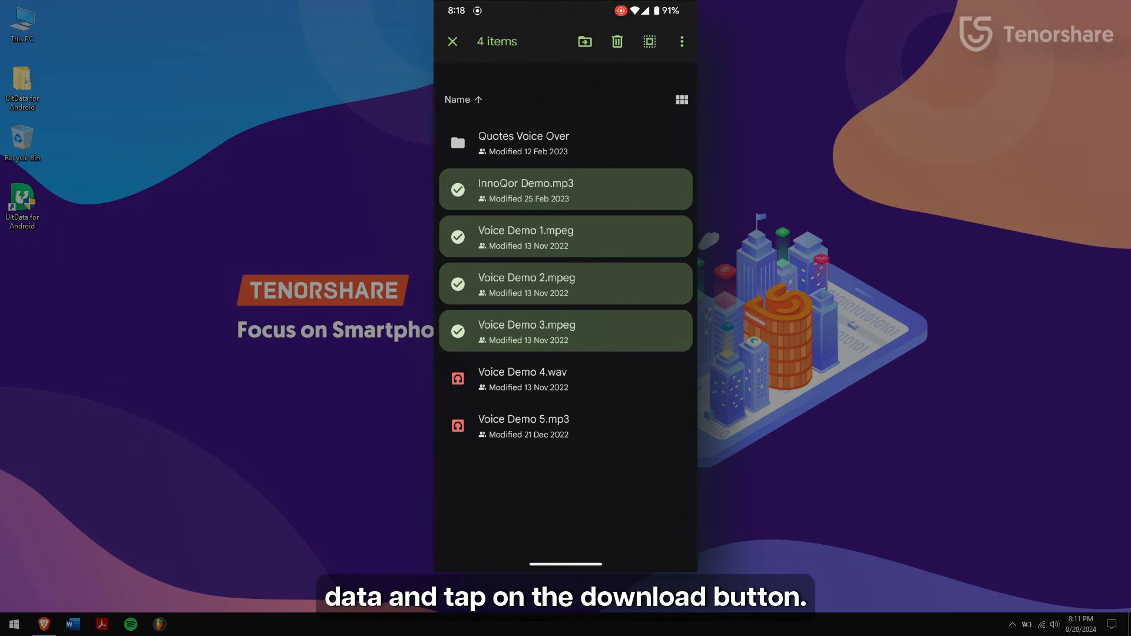
click(681, 41)
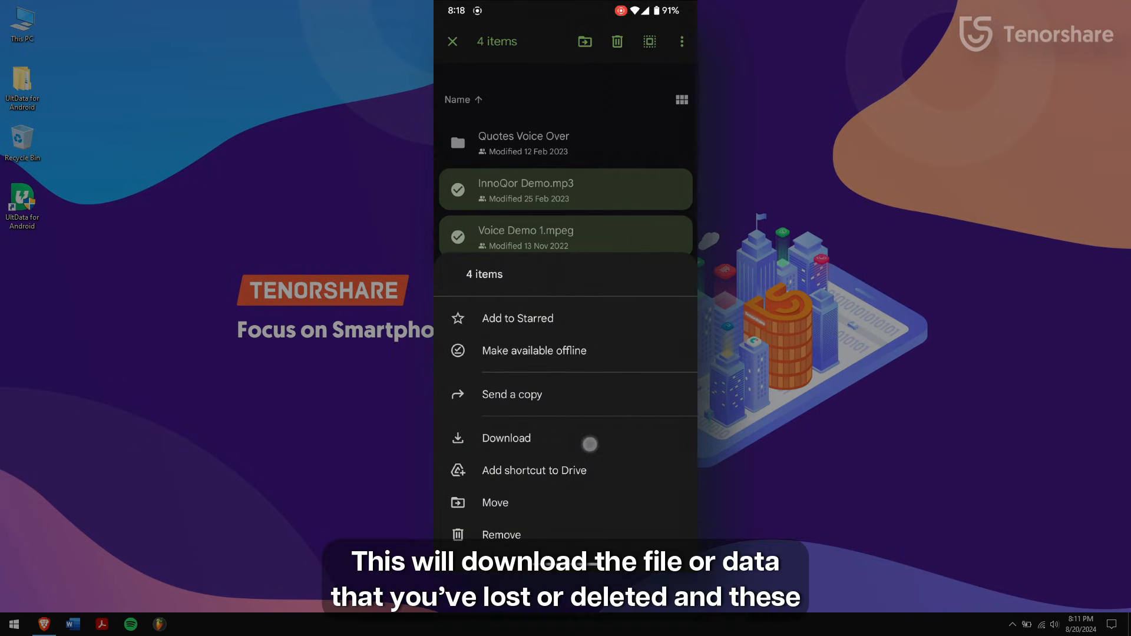
click(507, 438)
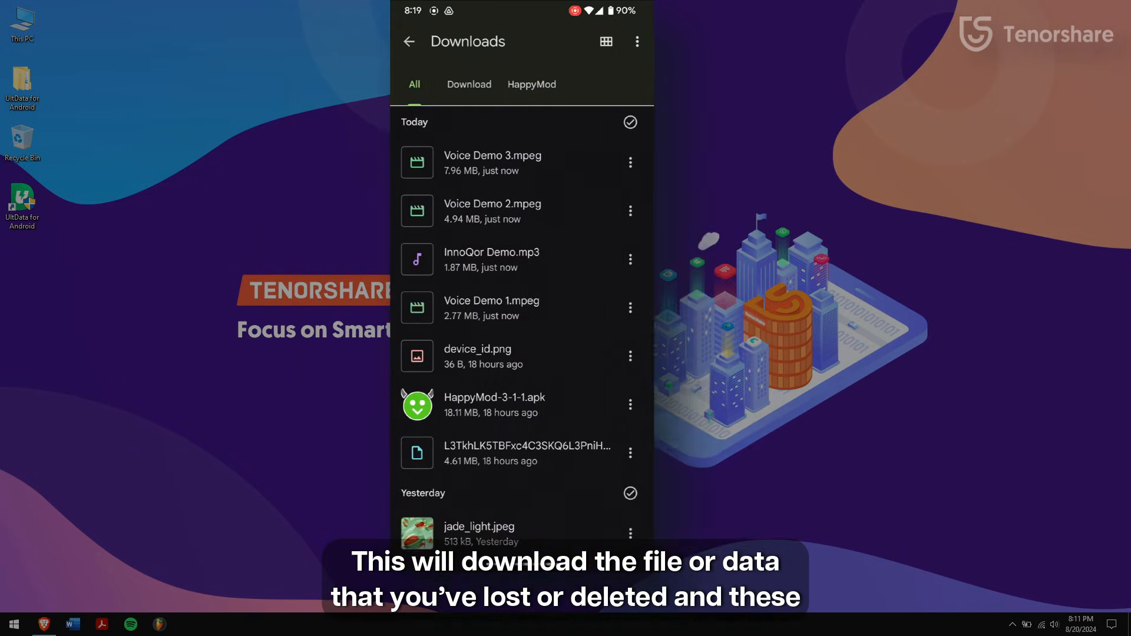
scroll(down, 3)
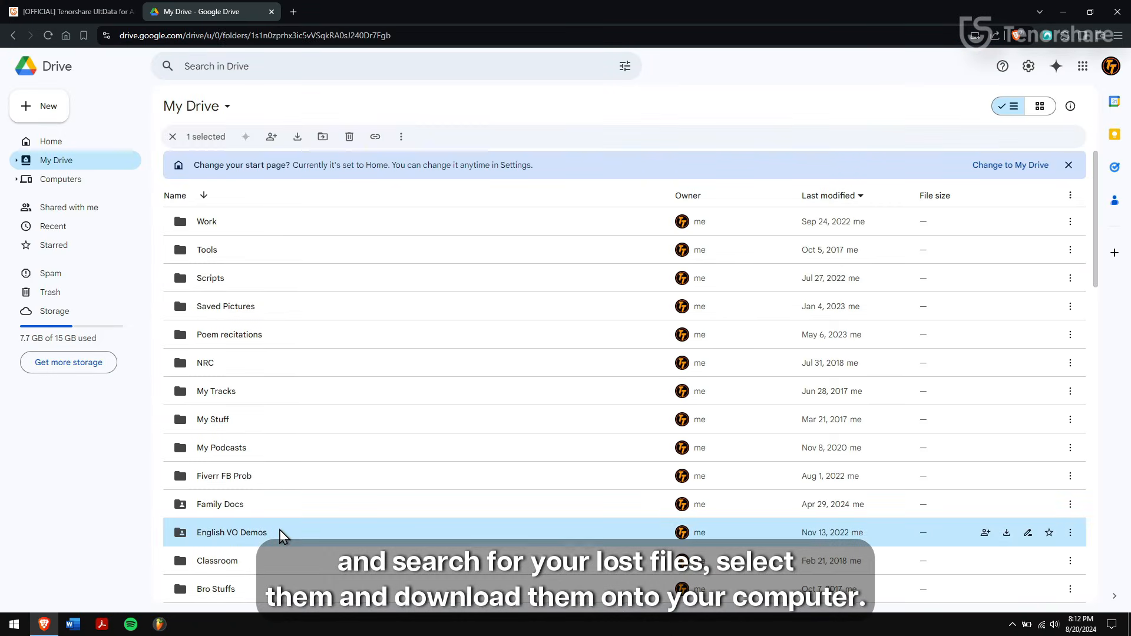
- Download all six English VO Demos files from Drive on the web as a zip
double_click(231, 532)
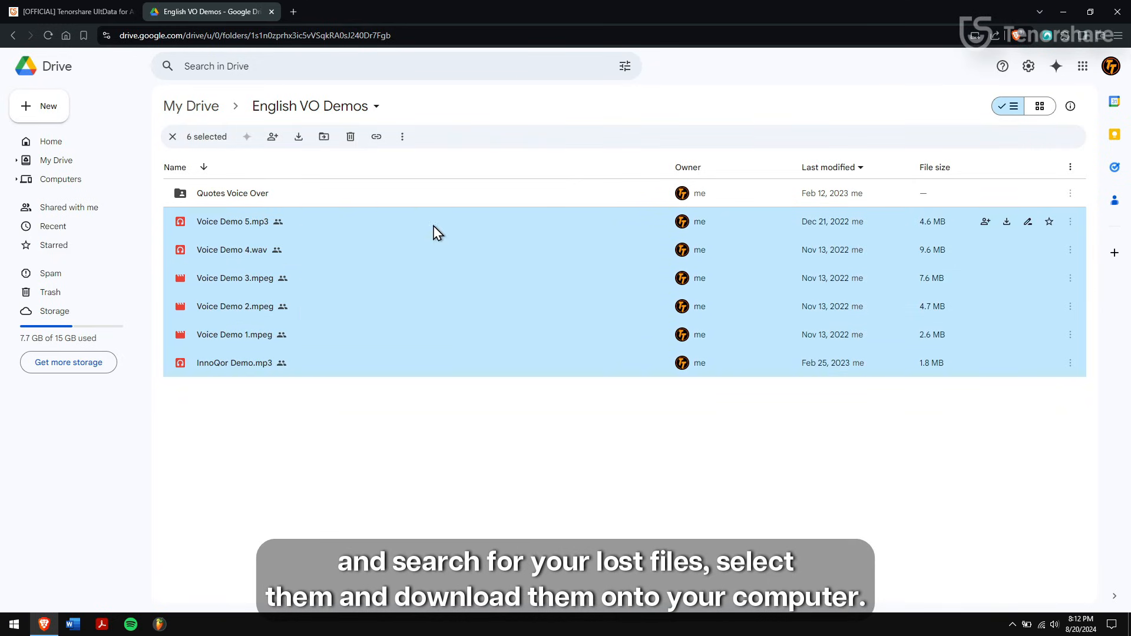
click(298, 137)
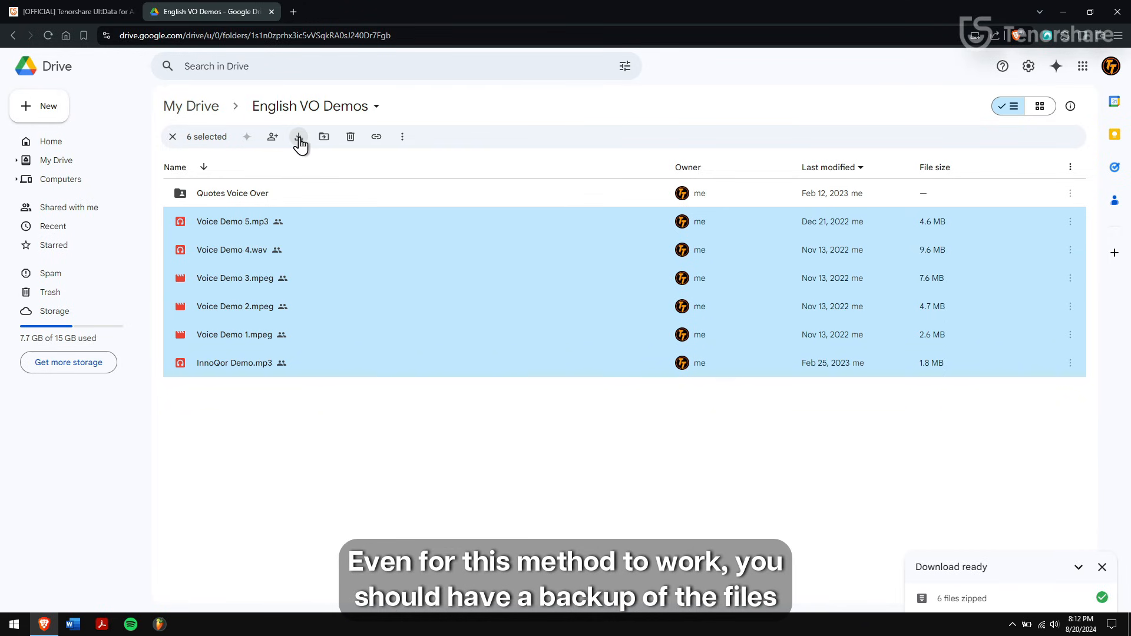
click(298, 136)
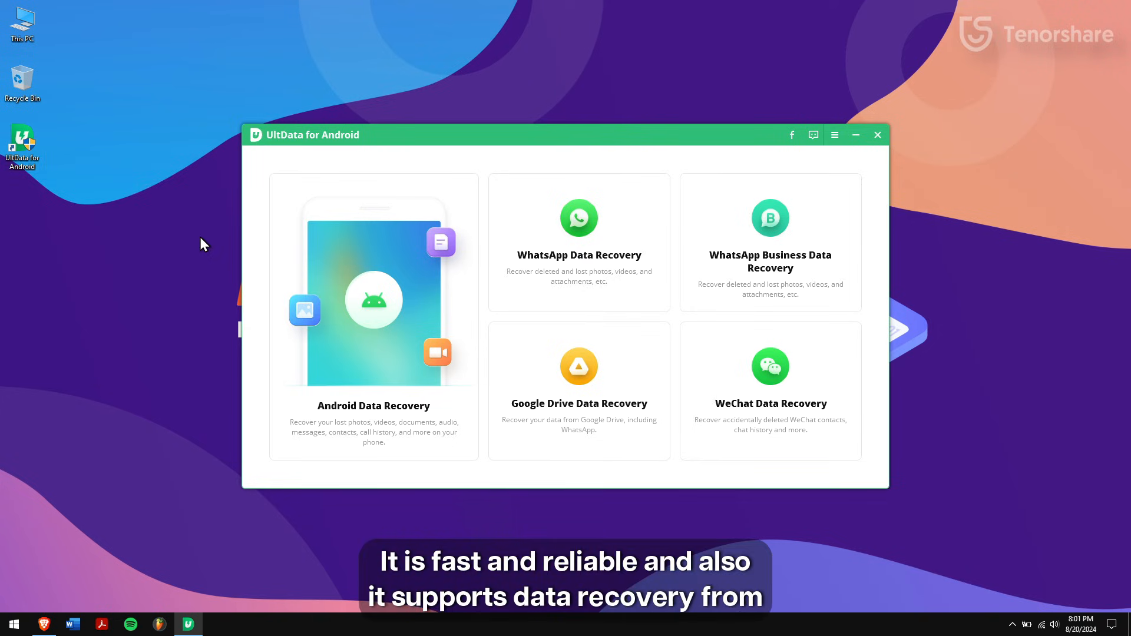
mouse_move(622, 364)
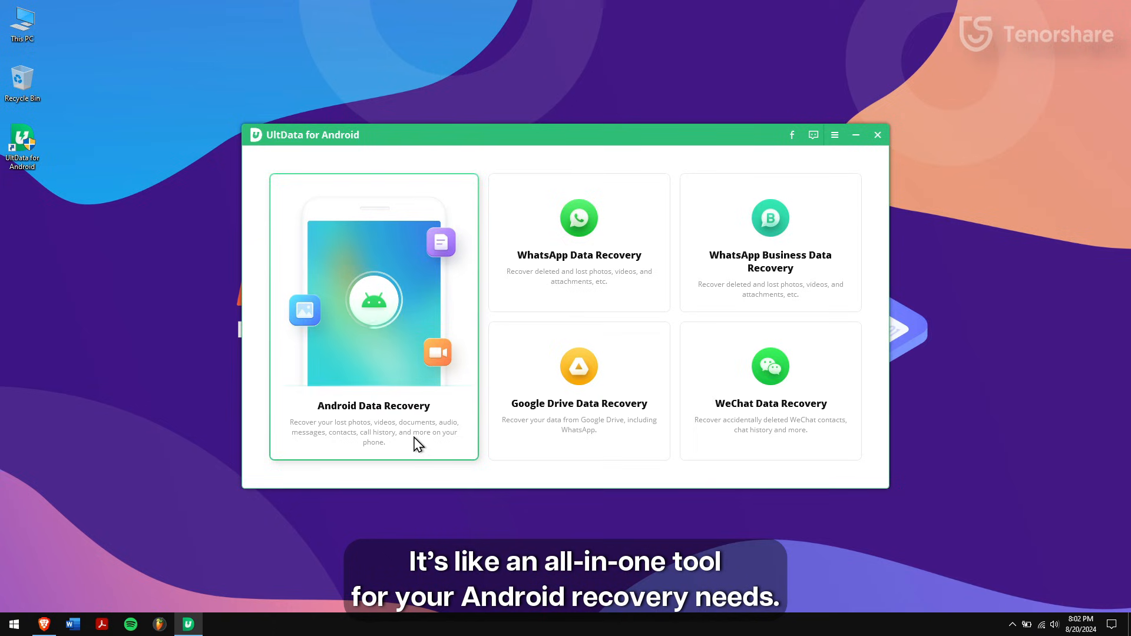
- Choose Android Data Recovery again so UltData waits for a phone connection
click(373, 300)
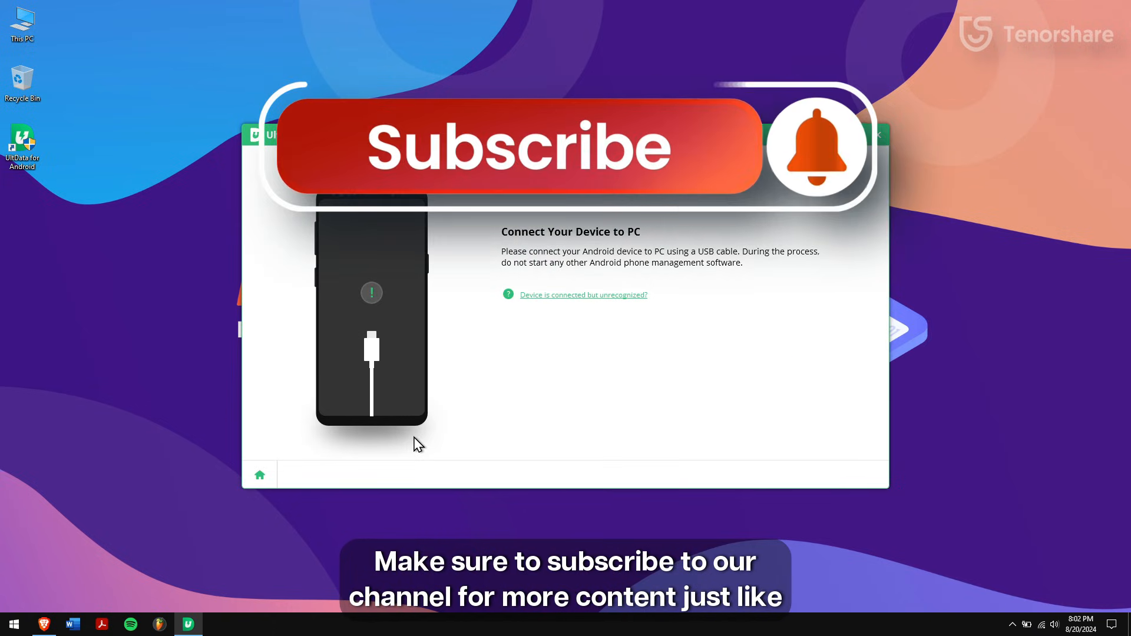